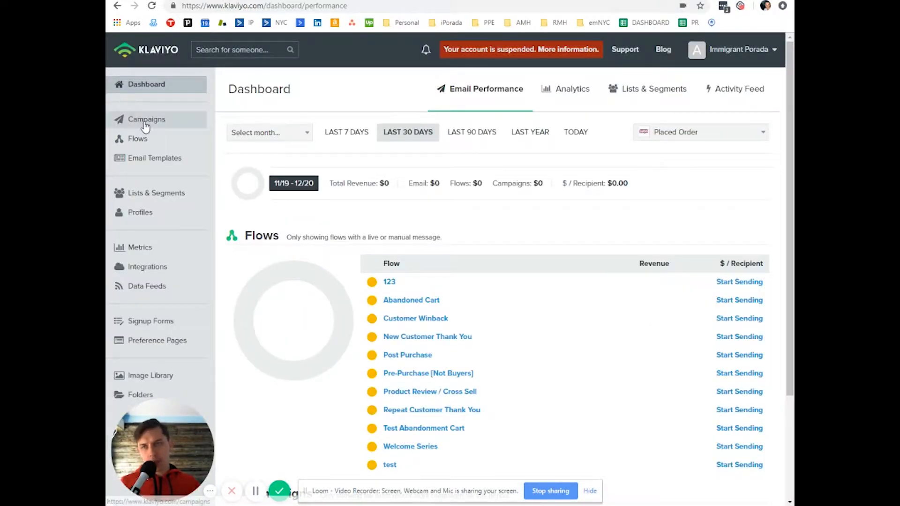
- Go to Campaigns, into Subject Line Split Test Example, and continue to its Variation A content step
{"action": "left_click", "coordinate": [146, 119]}
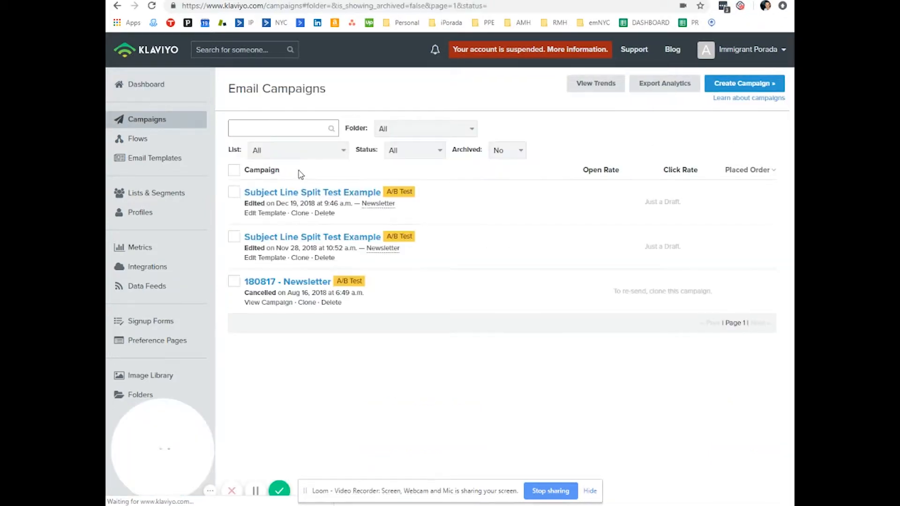
{"action": "left_click", "coordinate": [311, 193]}
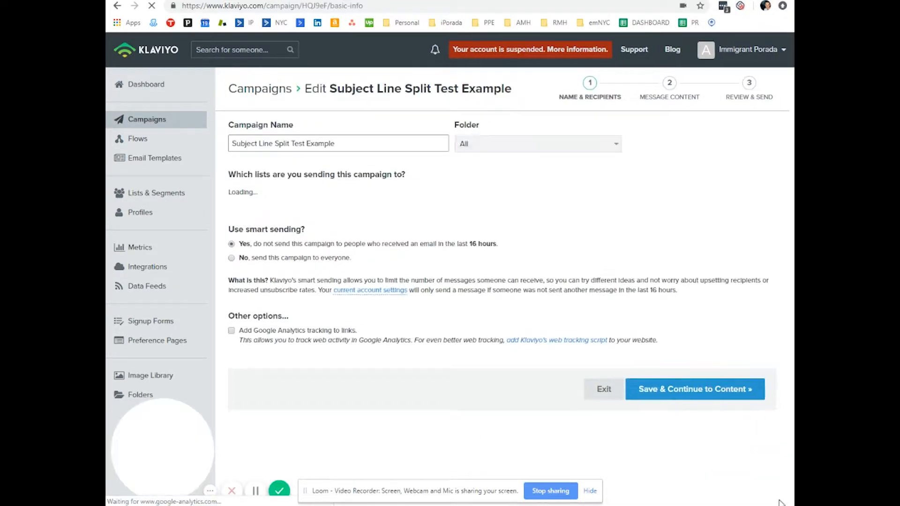
{"action": "left_click", "coordinate": [694, 389]}
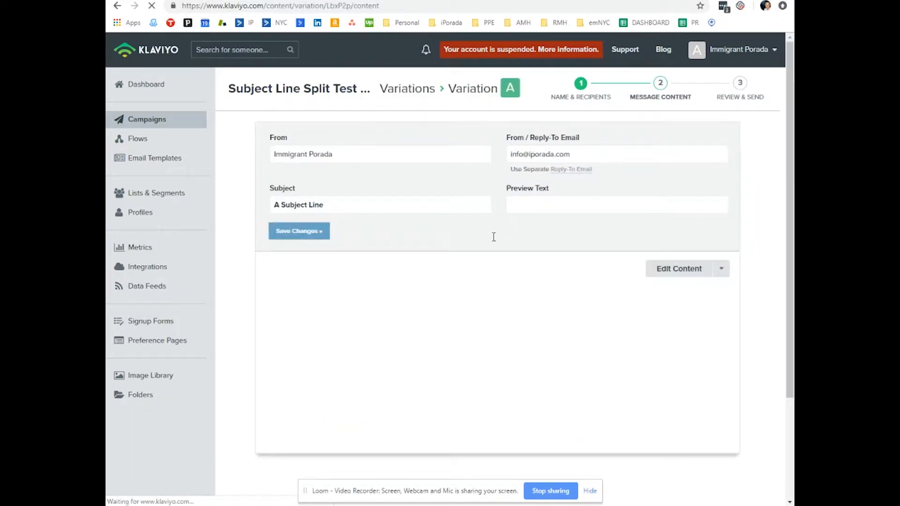
- Enter the template editor and select the Get Social heading section at the email's bottom
{"action": "left_click", "coordinate": [679, 269]}
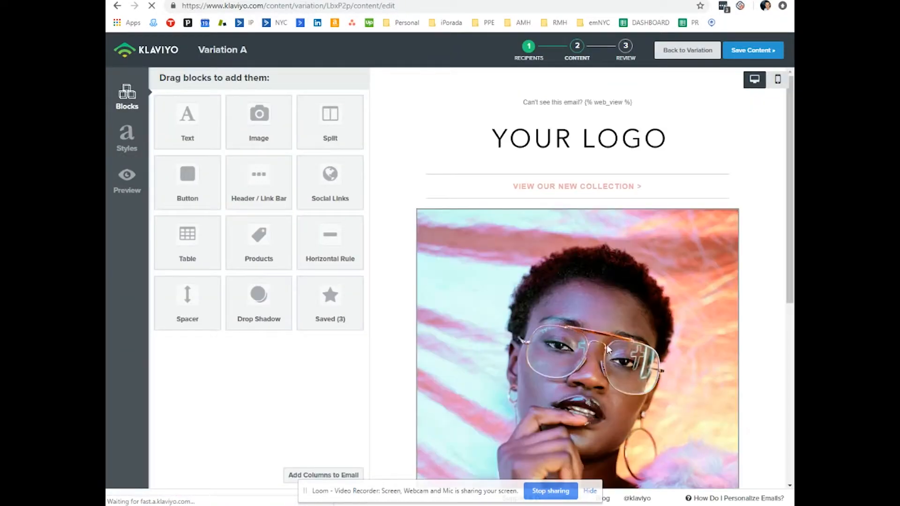
{"action": "scroll", "scroll_direction": "down", "scroll_amount": 3}
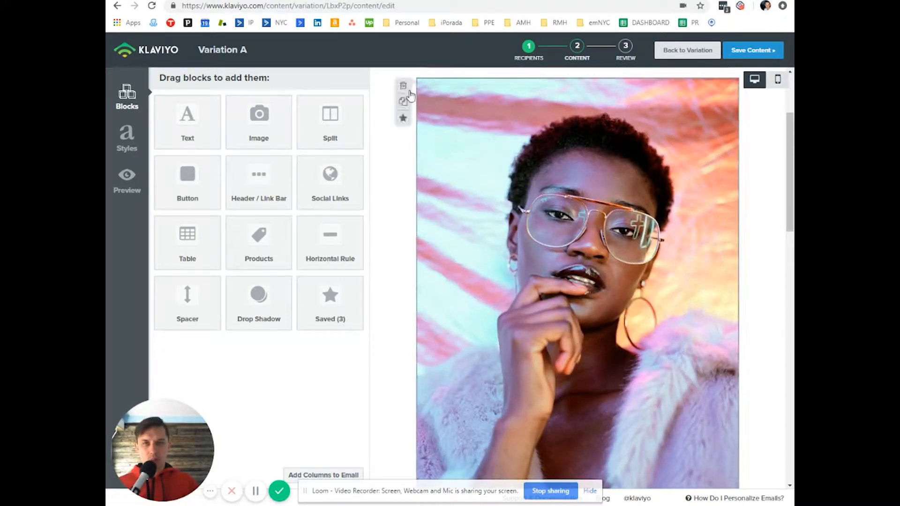
{"action": "scroll", "scroll_direction": "down", "scroll_amount": 3}
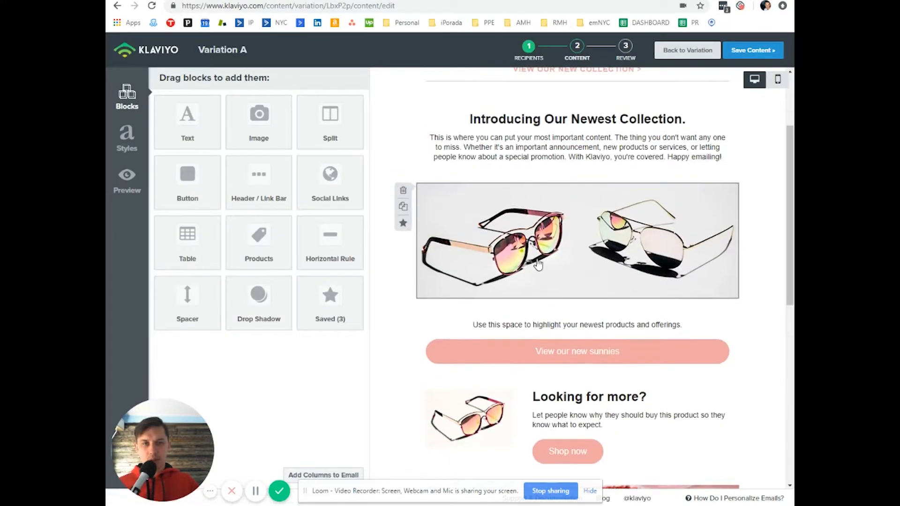
{"action": "scroll", "scroll_direction": "down", "scroll_amount": 3}
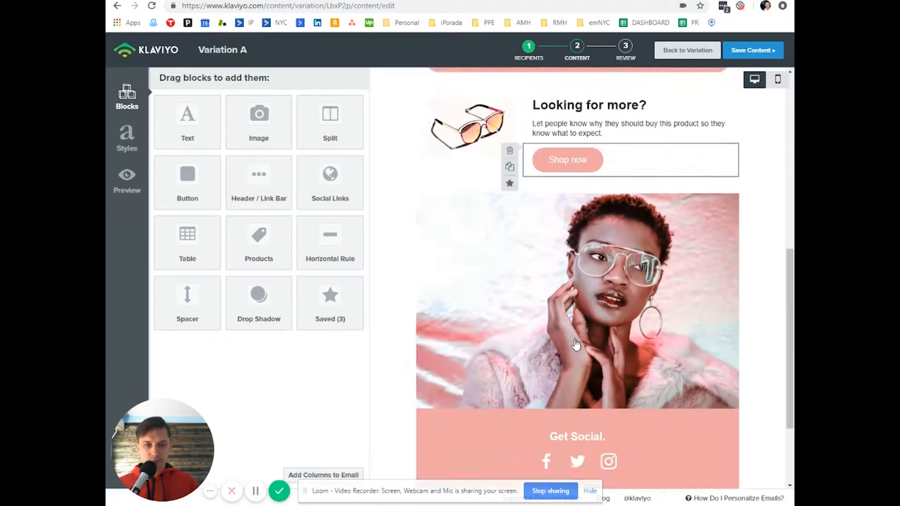
{"action": "scroll", "scroll_direction": "down", "scroll_amount": 3}
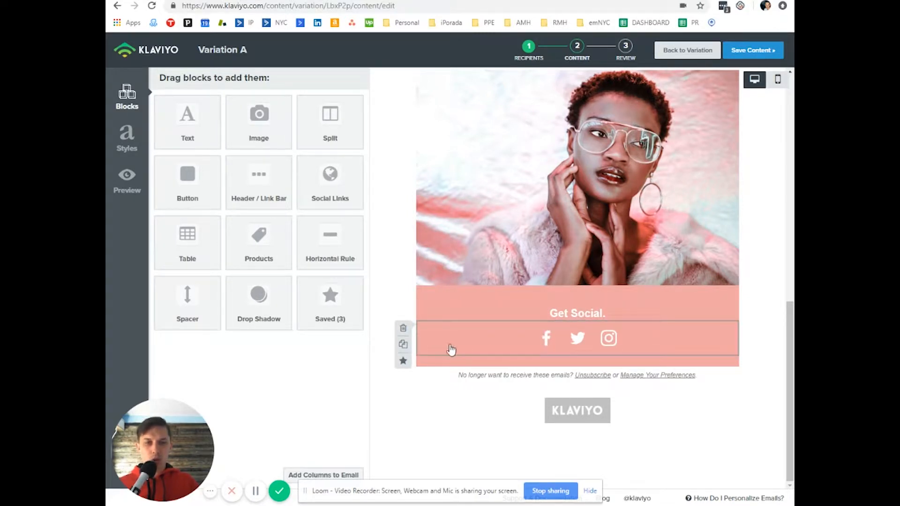
{"action": "left_click", "coordinate": [577, 338]}
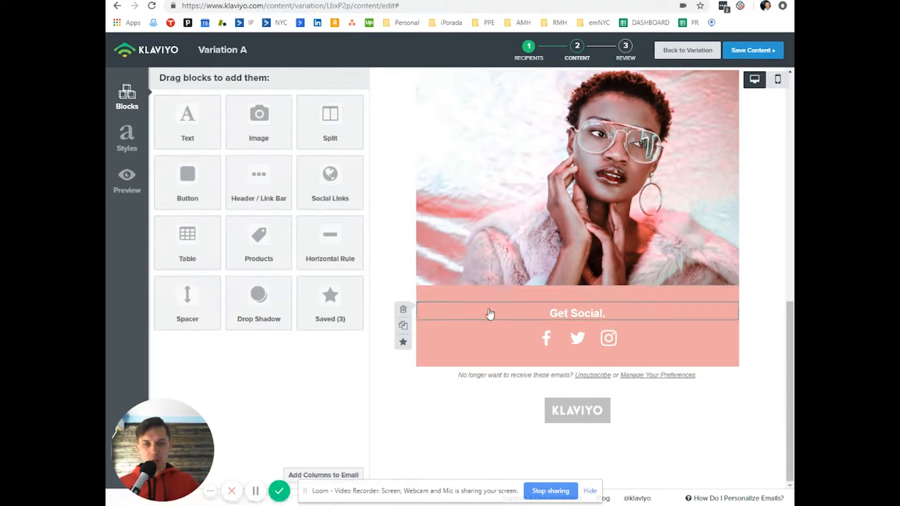
- Save footer sections as blocks 'Example 1 - SB' and 'Example - SB', bringing the count to five
{"action": "left_click", "coordinate": [402, 341]}
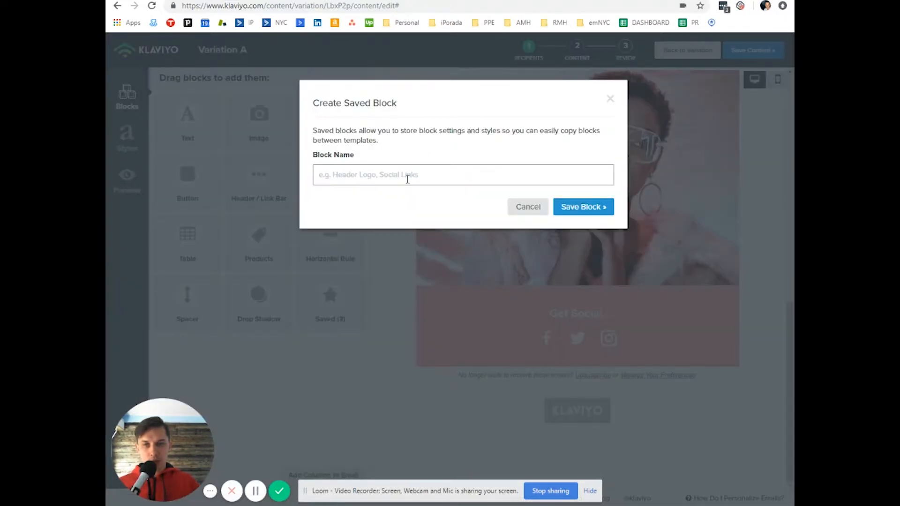
{"action": "type", "text": "Exa"}
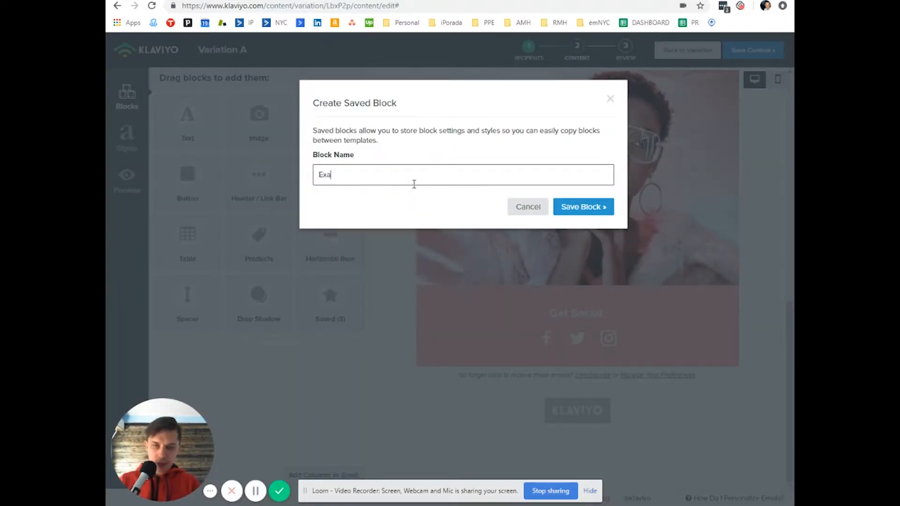
{"action": "type", "text": "mple 1 -"}
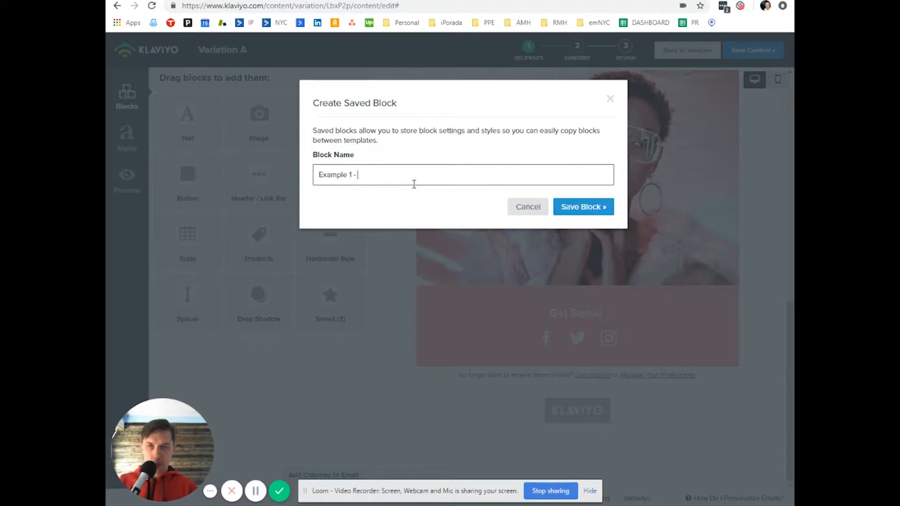
{"action": "type", "text": "VB"}
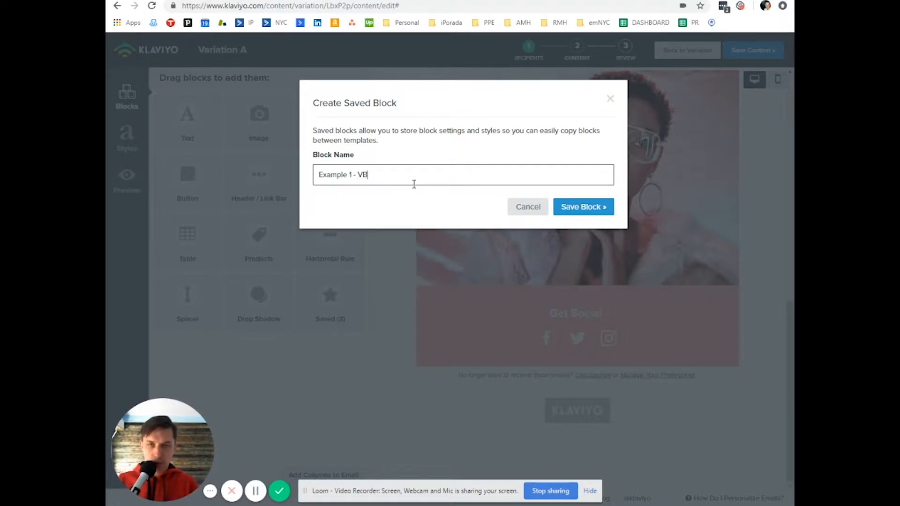
{"action": "type", "text": "S"}
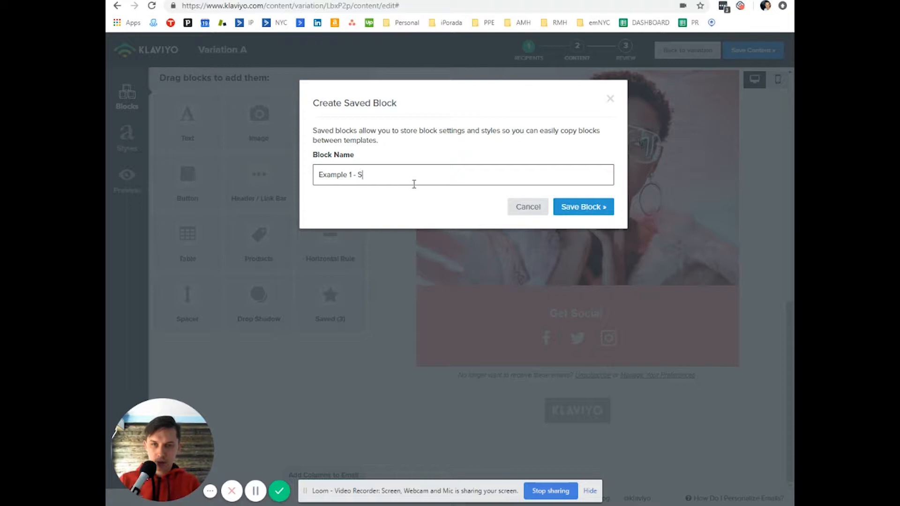
{"action": "left_click", "coordinate": [583, 206]}
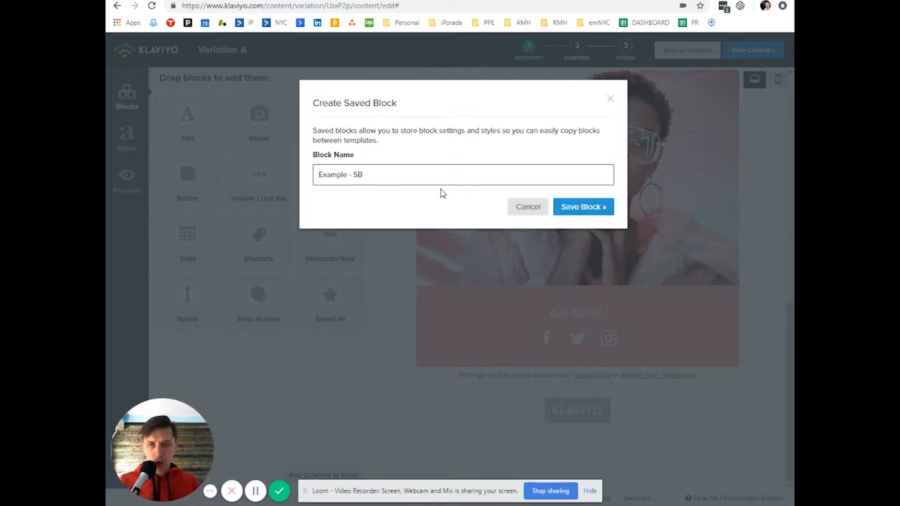
{"action": "left_click", "coordinate": [582, 206]}
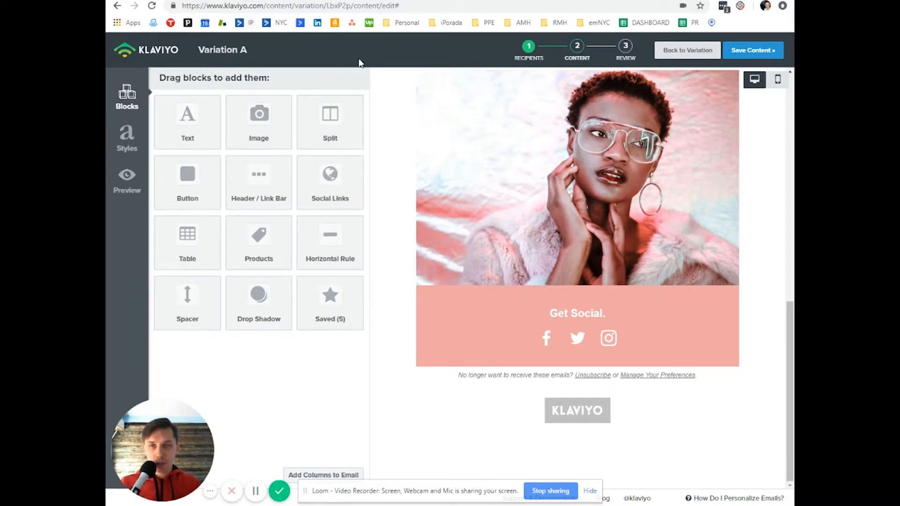
{"action": "mouse_move", "coordinate": [365, 347]}
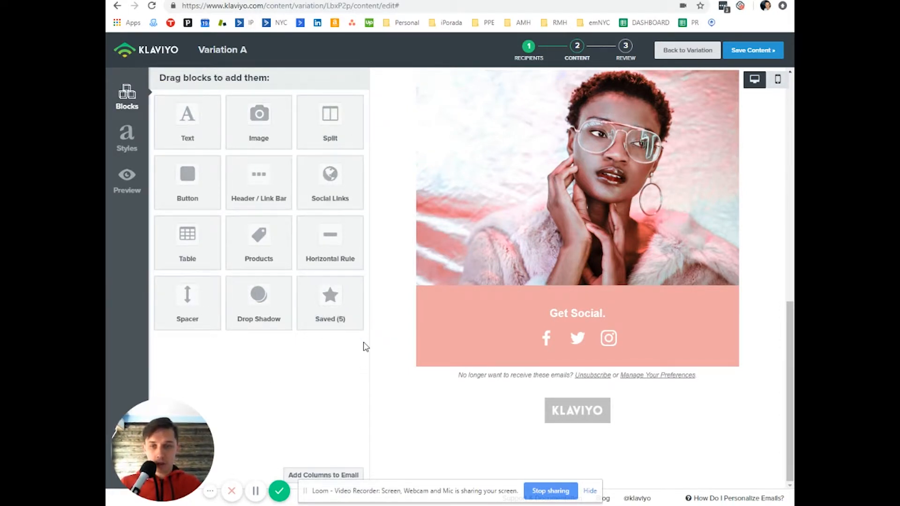
{"action": "mouse_move", "coordinate": [349, 383]}
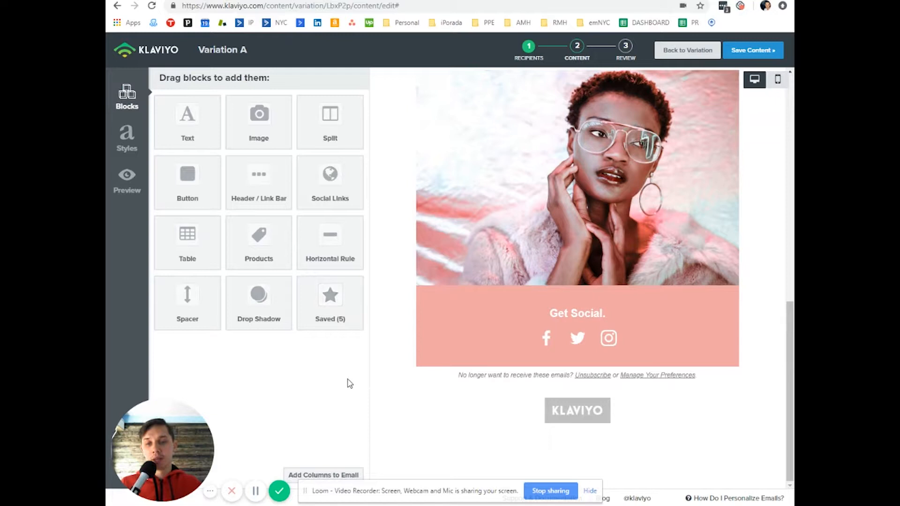
{"action": "mouse_move", "coordinate": [330, 304]}
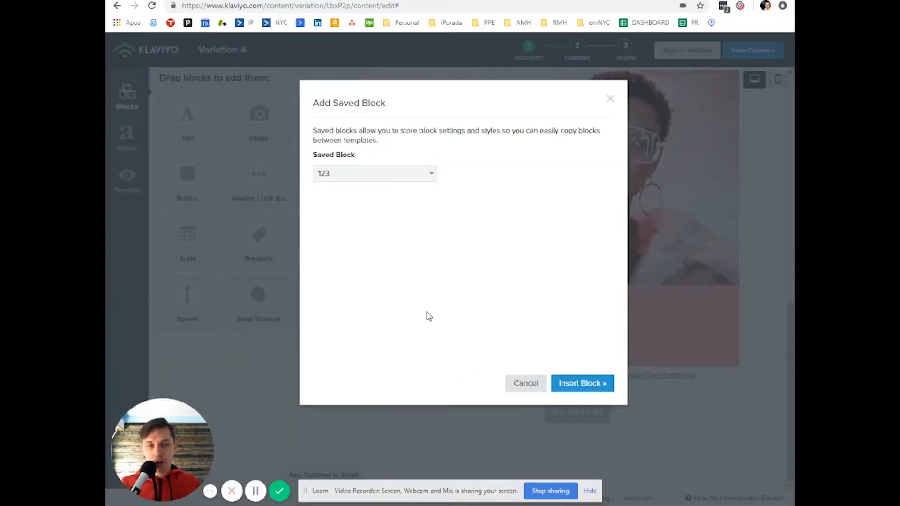
- Insert the Example 1 - SB and Example 2- SB saved blocks into the email footer
{"action": "left_click", "coordinate": [374, 173]}
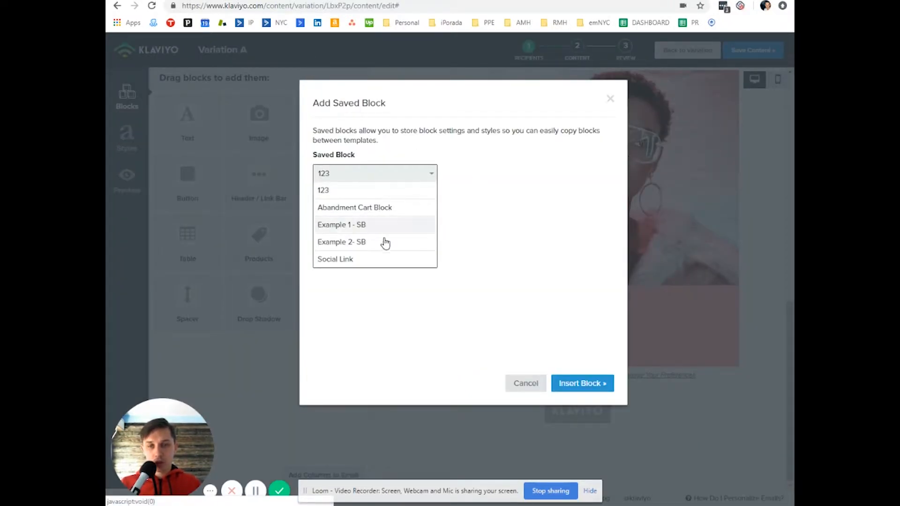
{"action": "left_click", "coordinate": [354, 207]}
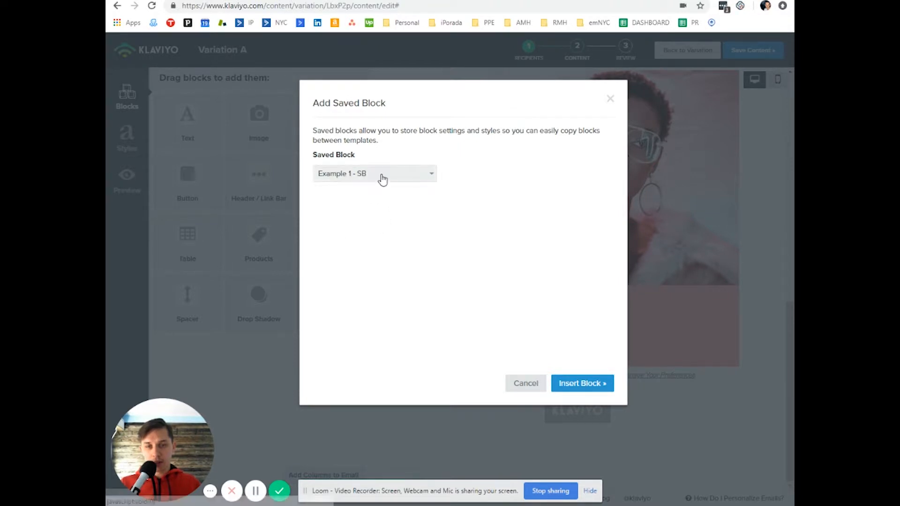
{"action": "left_click", "coordinate": [374, 173]}
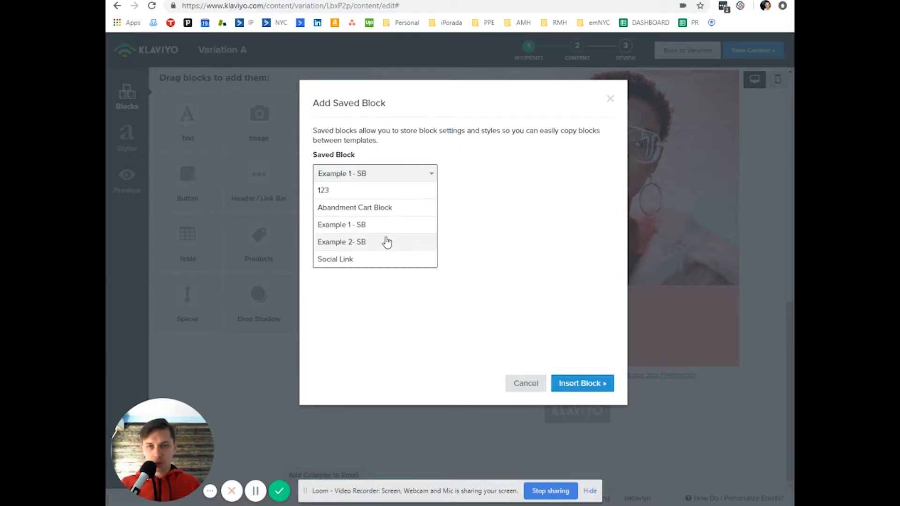
{"action": "left_click", "coordinate": [341, 242]}
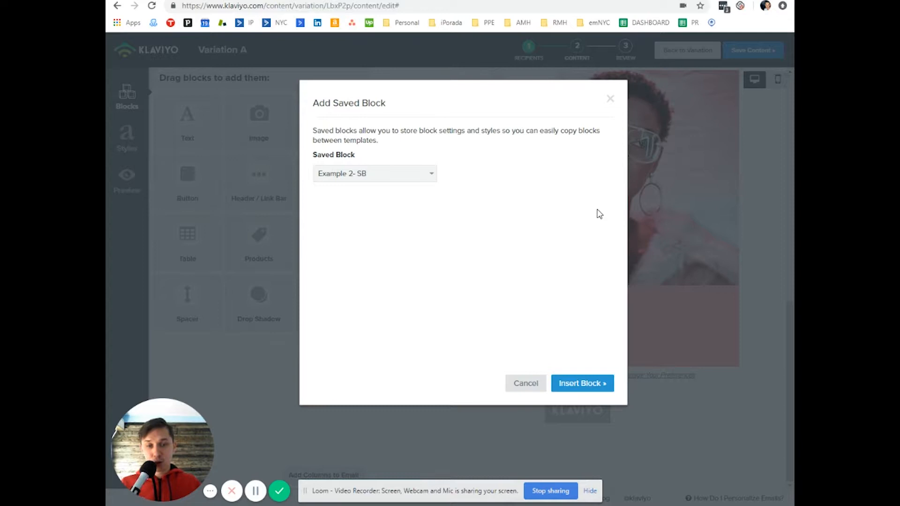
{"action": "left_click", "coordinate": [581, 382]}
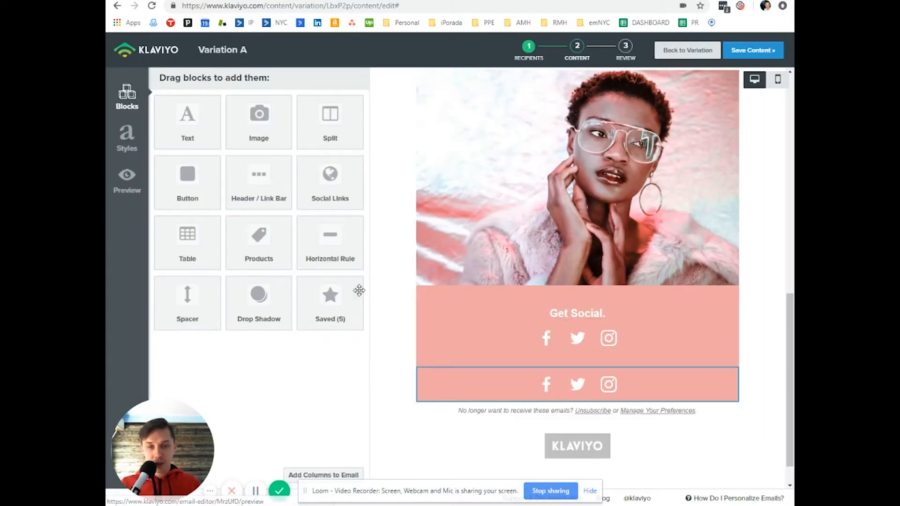
{"action": "left_click", "coordinate": [329, 303]}
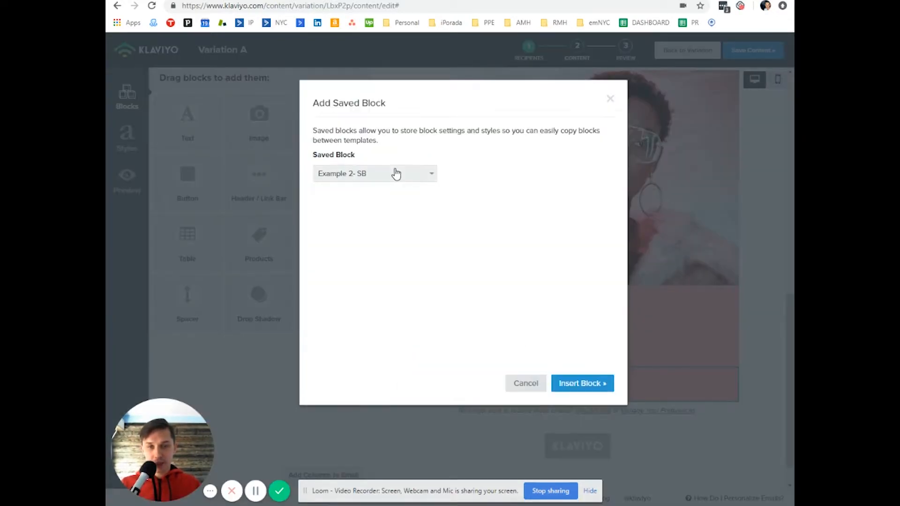
{"action": "left_click", "coordinate": [582, 384]}
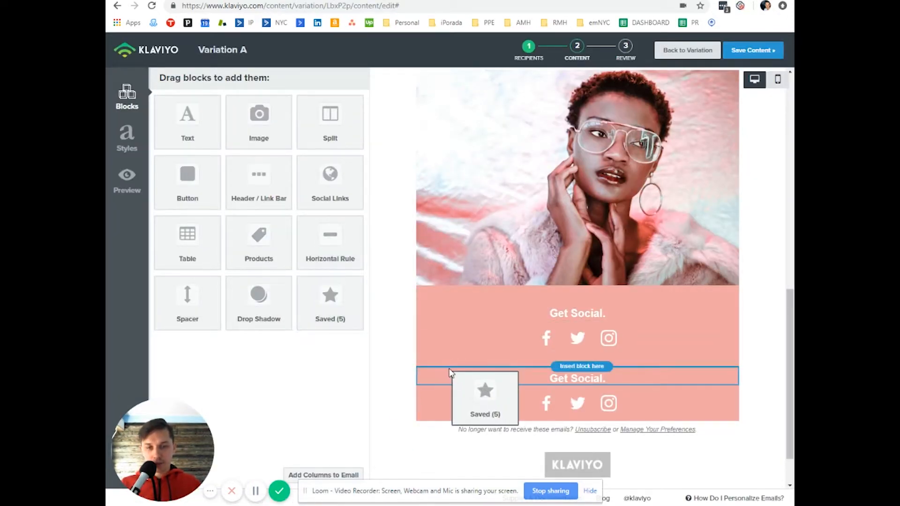
- Start adding another saved block below Get Social, then cancel the Add Saved Block dialog
{"action": "left_click", "coordinate": [484, 397]}
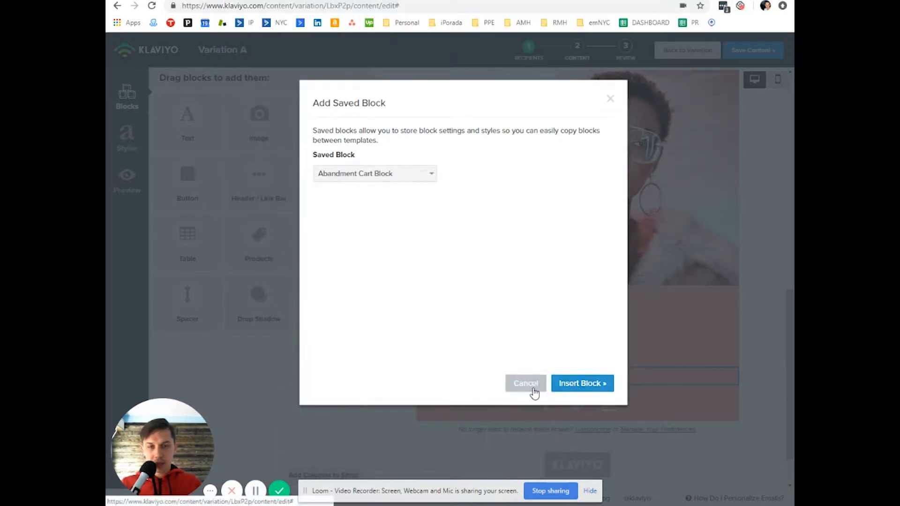
{"action": "left_click", "coordinate": [581, 383]}
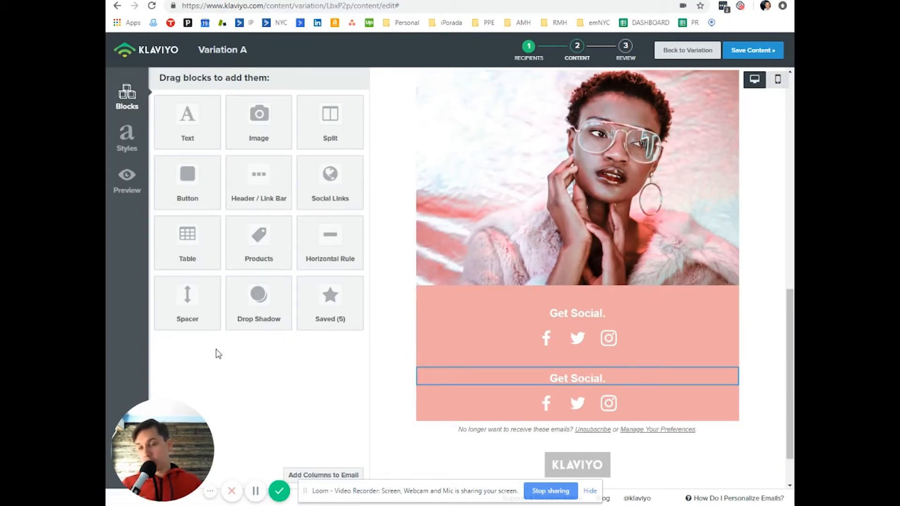
{"action": "mouse_move", "coordinate": [385, 315]}
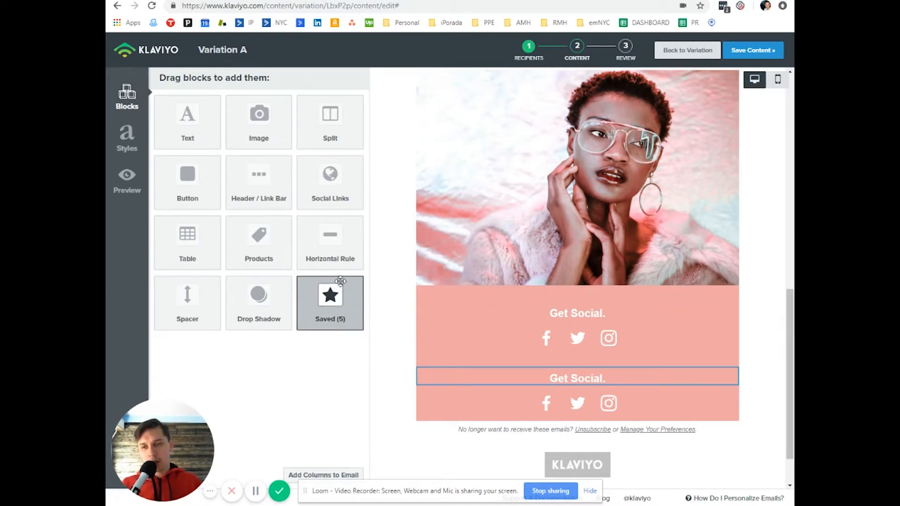
{"action": "mouse_move", "coordinate": [356, 336]}
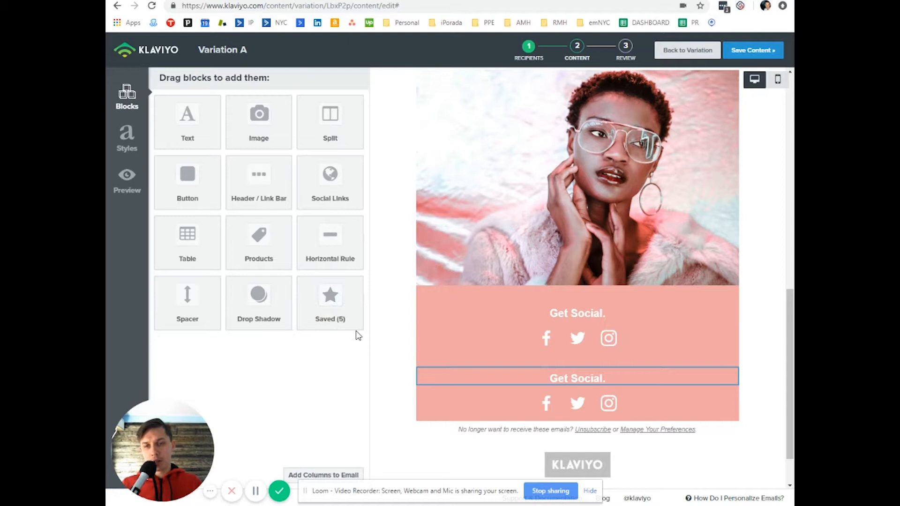
{"action": "mouse_move", "coordinate": [330, 303]}
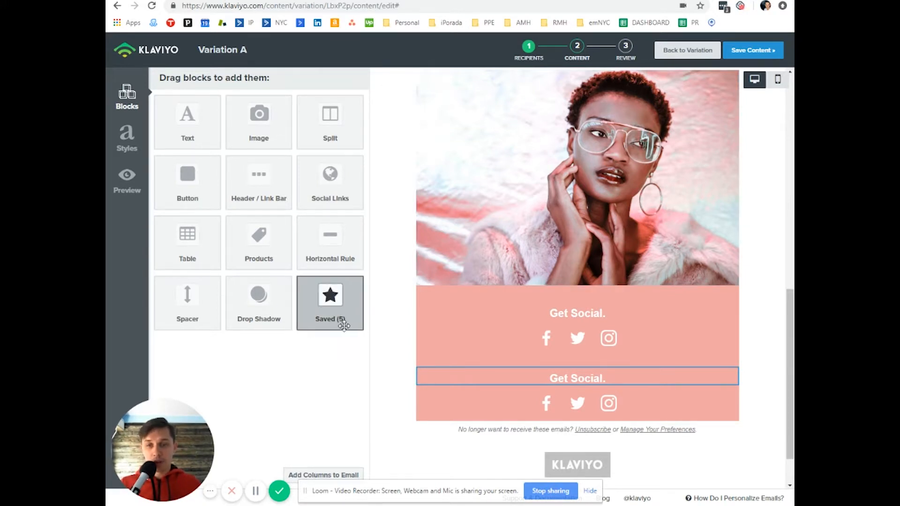
{"action": "mouse_move", "coordinate": [329, 341]}
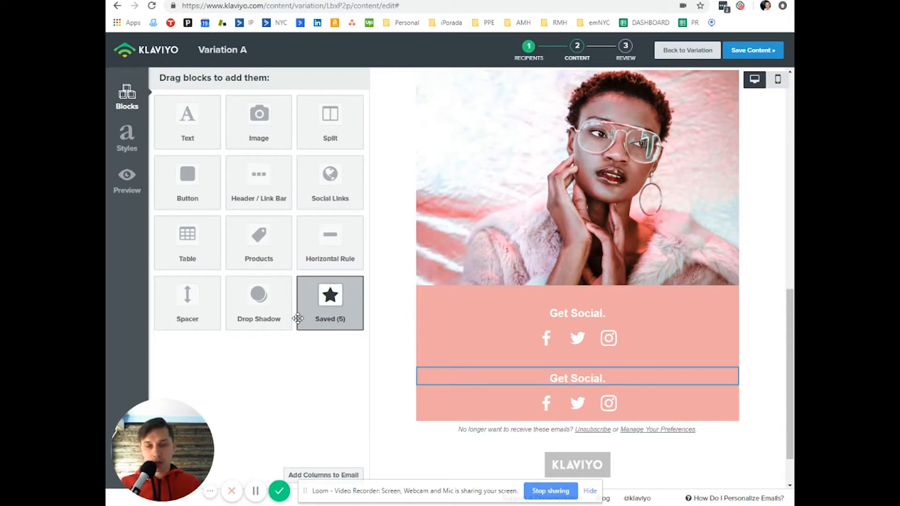
{"action": "mouse_move", "coordinate": [259, 303]}
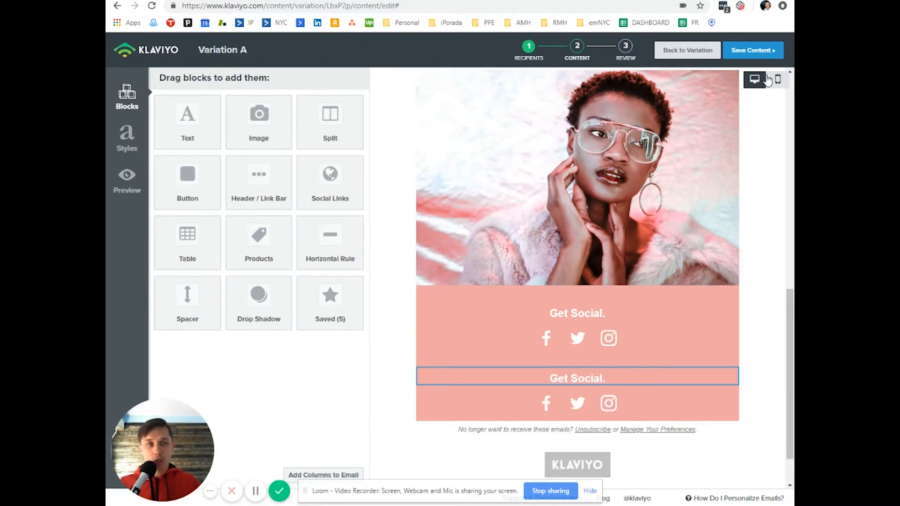
- Return to the variation, go to Email Templates and view the five Saved Blocks
{"action": "left_click", "coordinate": [686, 50]}
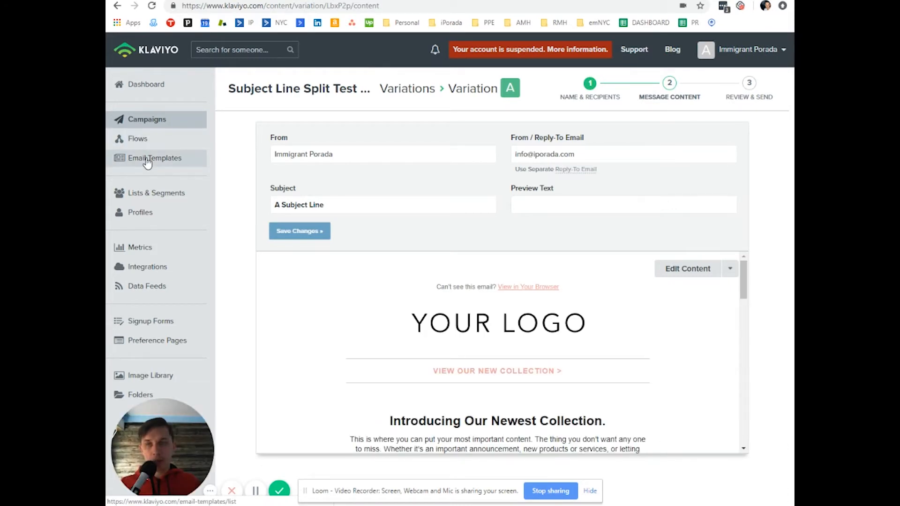
{"action": "left_click", "coordinate": [154, 157]}
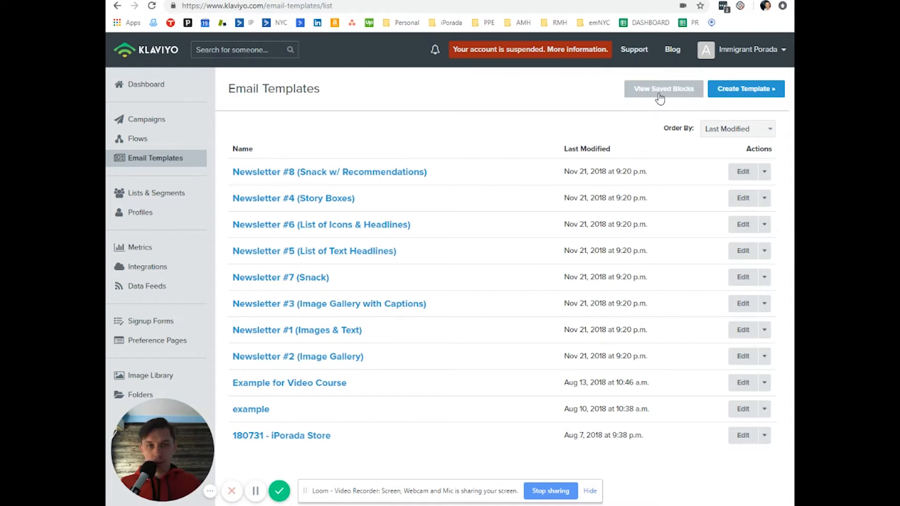
{"action": "left_click", "coordinate": [663, 88]}
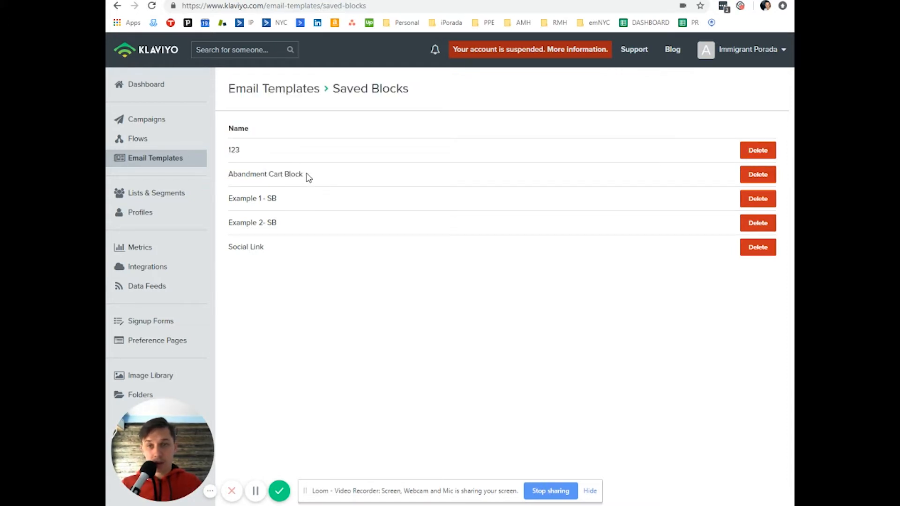
{"action": "mouse_move", "coordinate": [264, 218]}
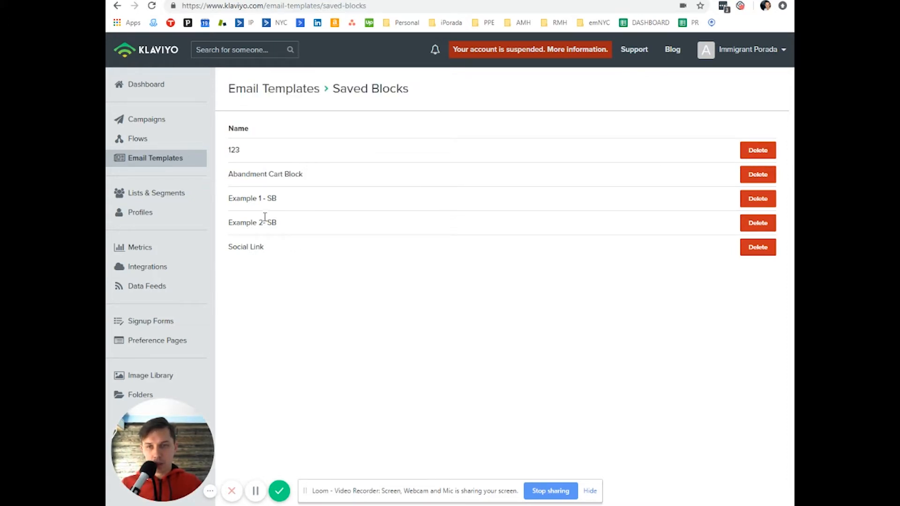
- Delete the 123, Abandment Cart Block and Example 1 - SB blocks, leaving Example 2- SB and Social Link
{"action": "left_click", "coordinate": [757, 150]}
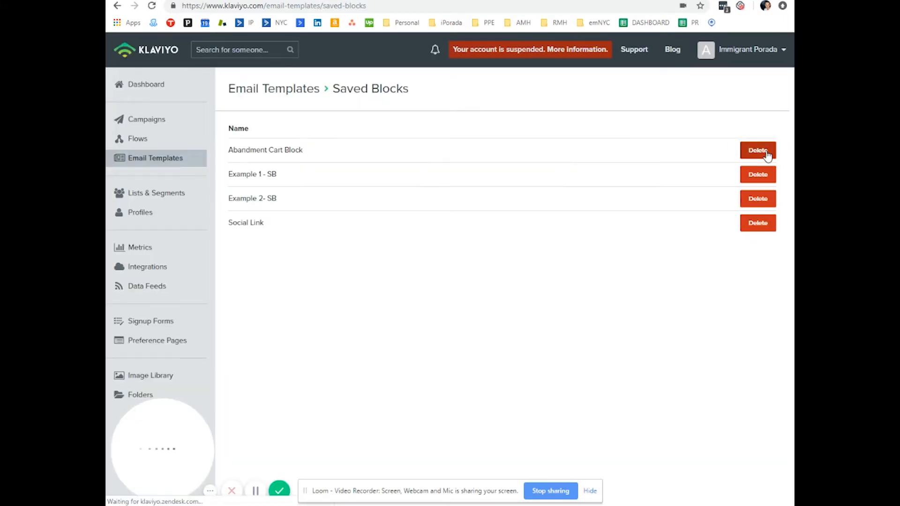
{"action": "left_click", "coordinate": [758, 150]}
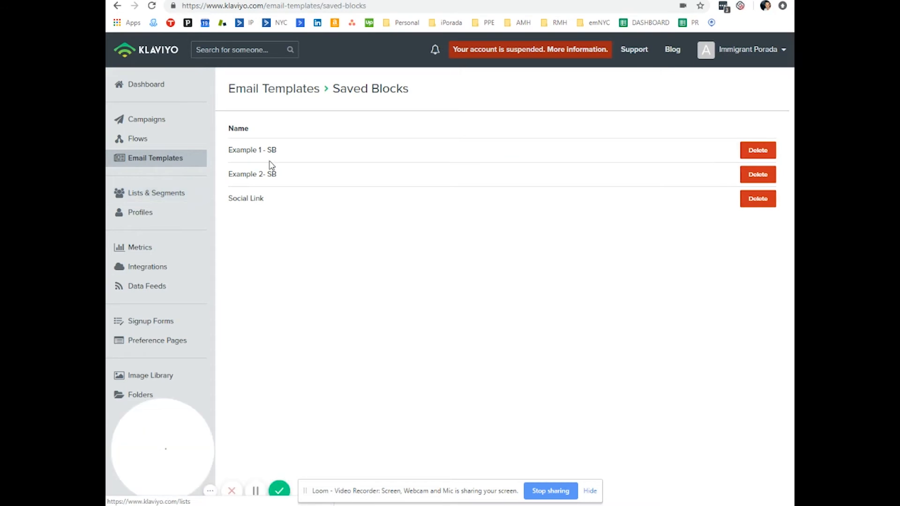
{"action": "left_click", "coordinate": [757, 150]}
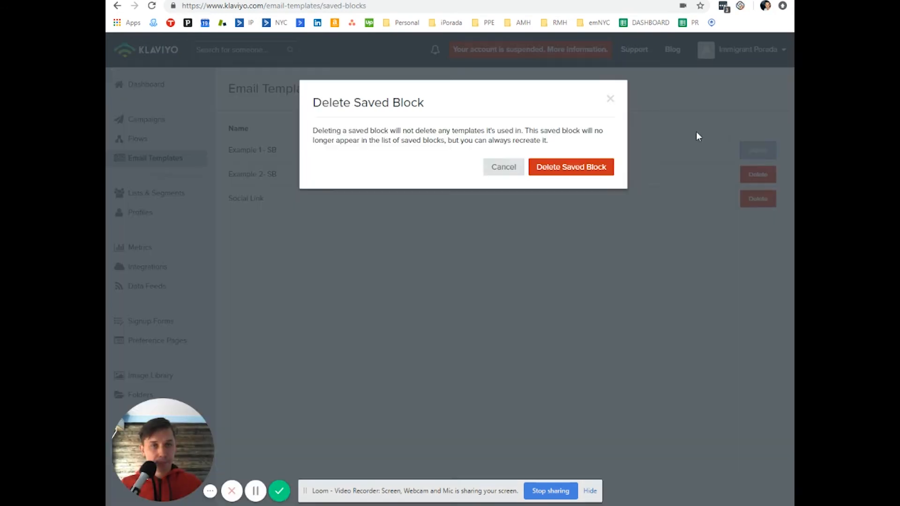
{"action": "left_click", "coordinate": [570, 167]}
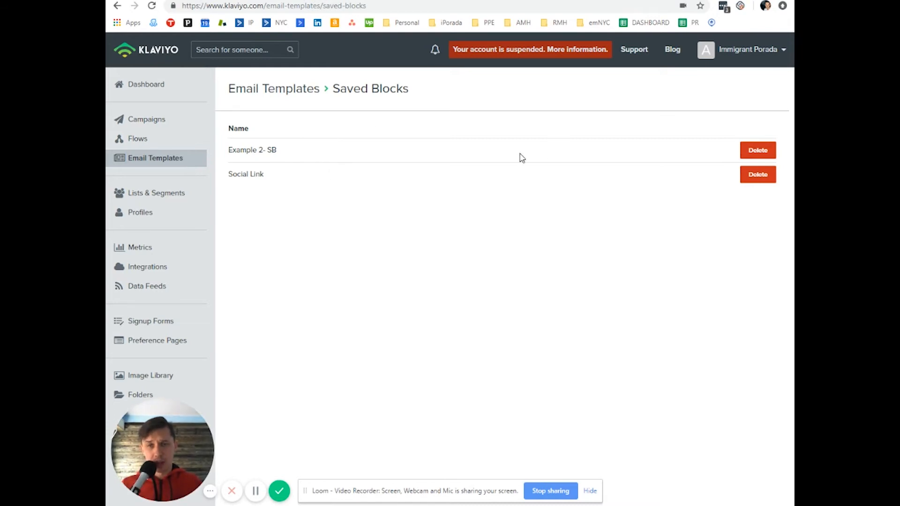
{"action": "mouse_move", "coordinate": [723, 206]}
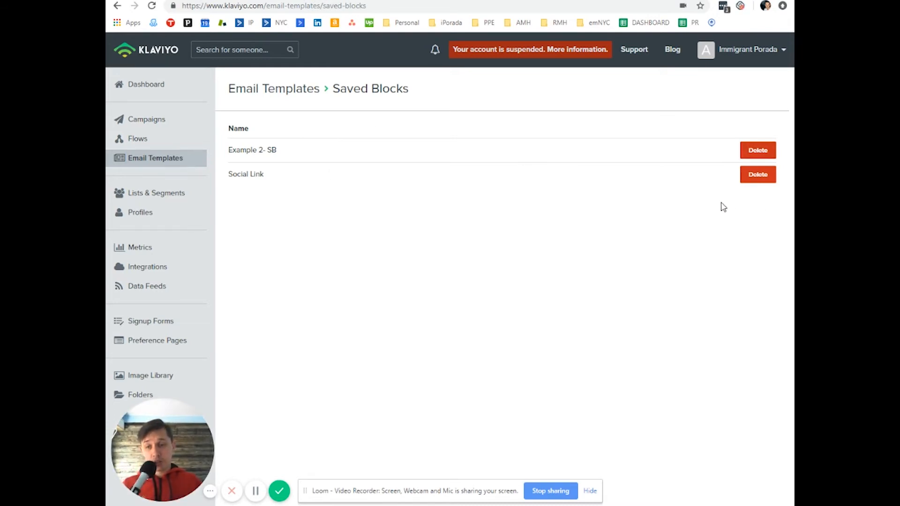
{"action": "mouse_move", "coordinate": [358, 153]}
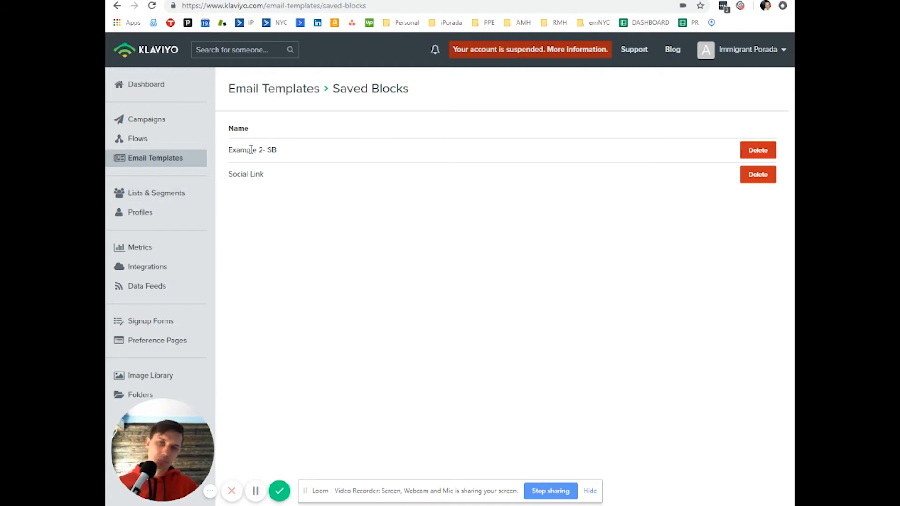
{"action": "mouse_move", "coordinate": [275, 89]}
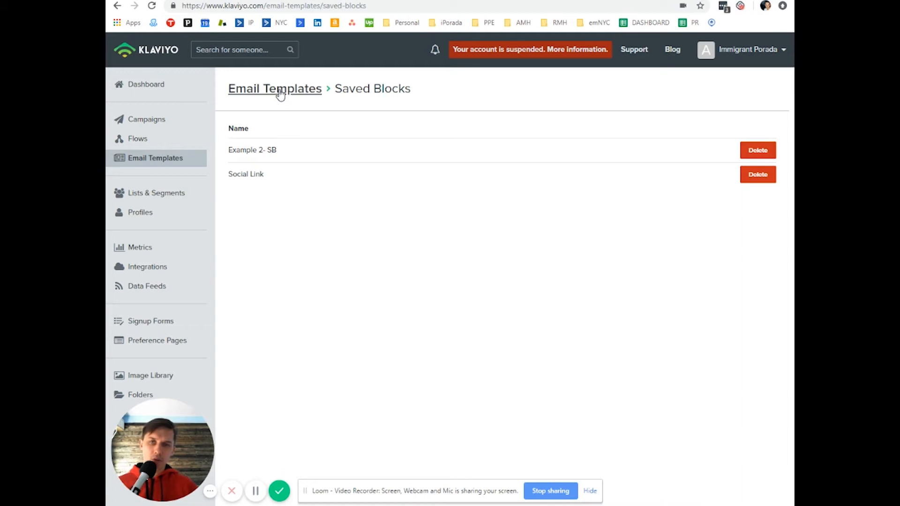
{"action": "mouse_move", "coordinate": [237, 178]}
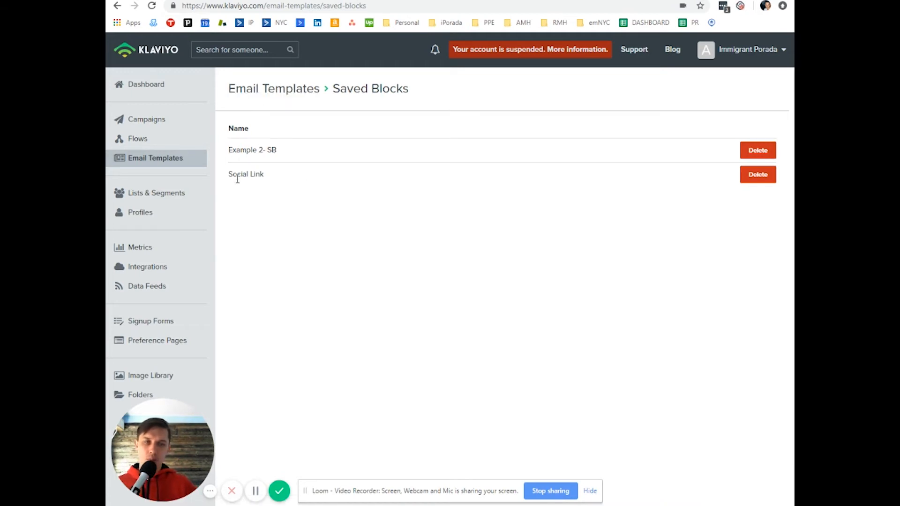
{"action": "mouse_move", "coordinate": [237, 191]}
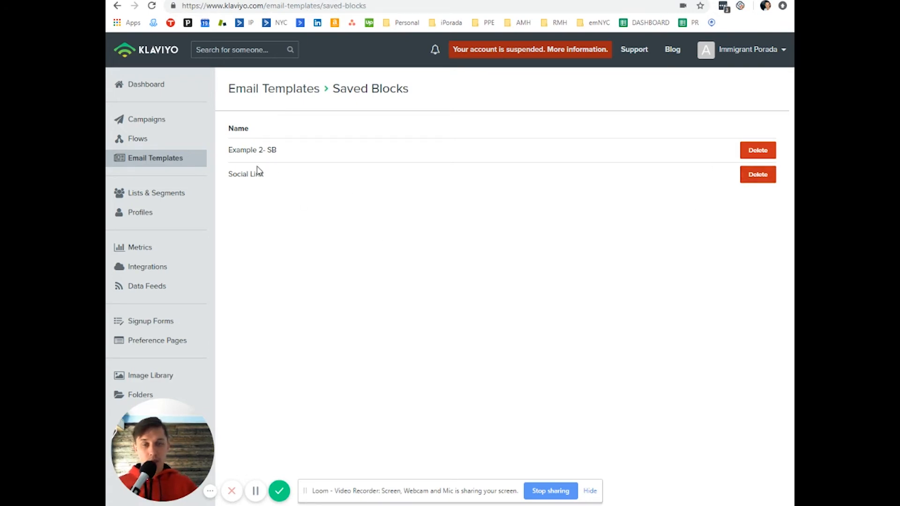
{"action": "mouse_move", "coordinate": [234, 190]}
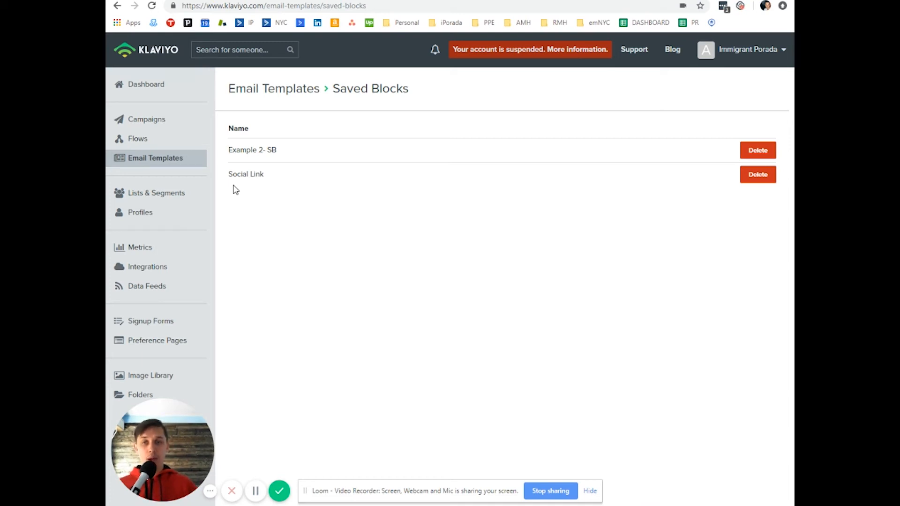
{"action": "mouse_move", "coordinate": [222, 177]}
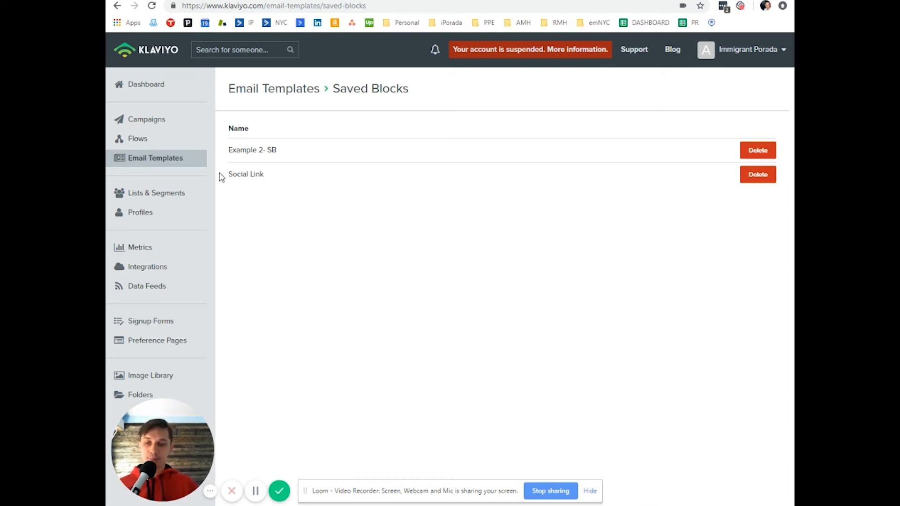
{"action": "mouse_move", "coordinate": [206, 187]}
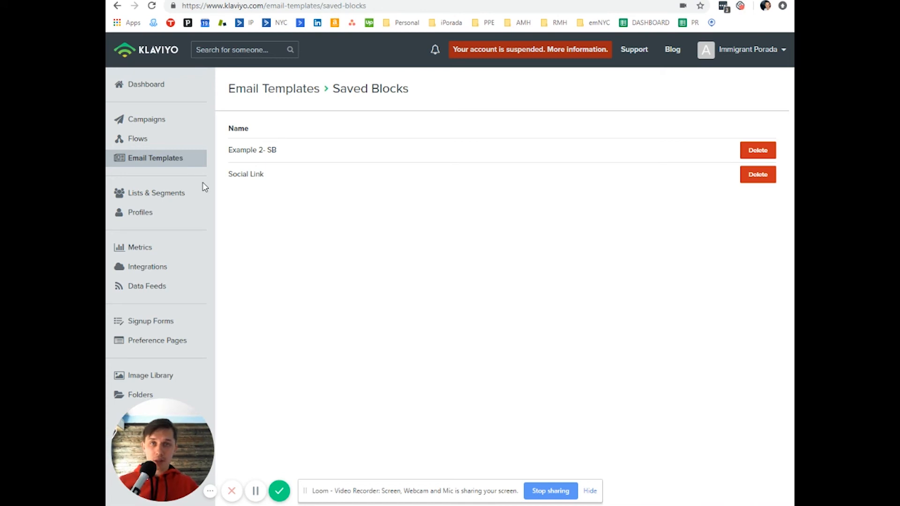